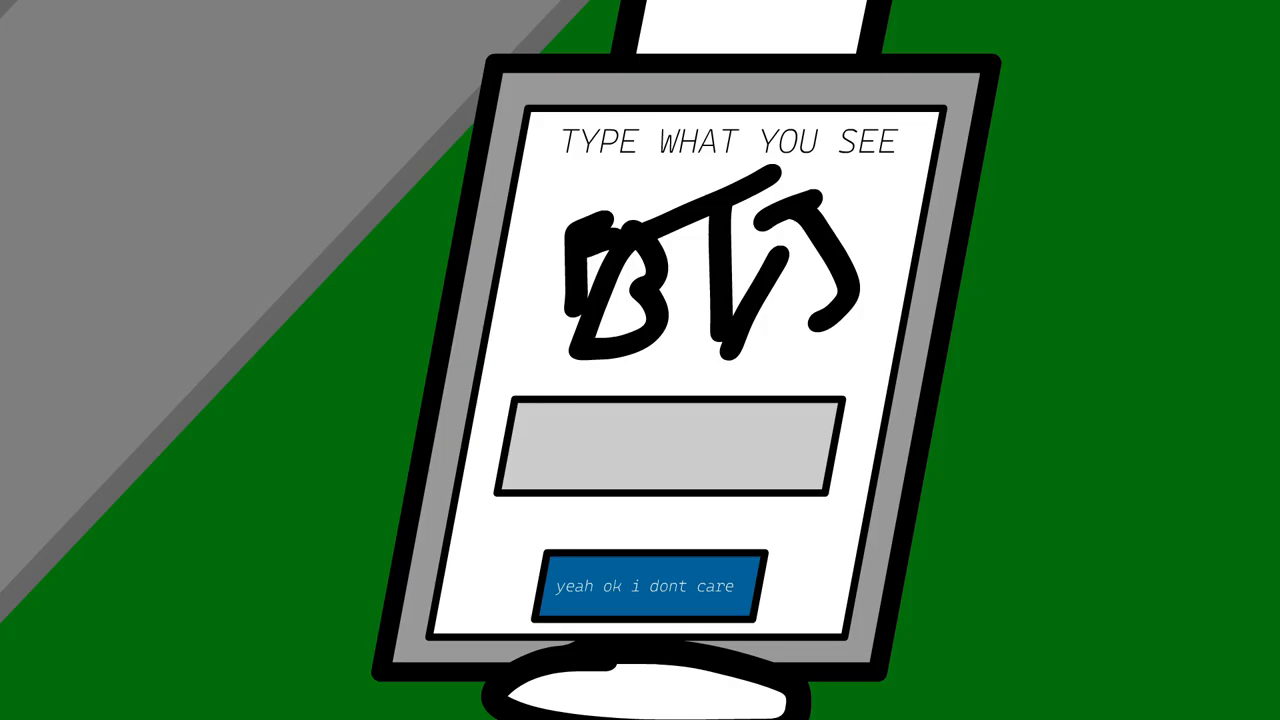
{"action": "left_click", "coordinate": [644, 584]}
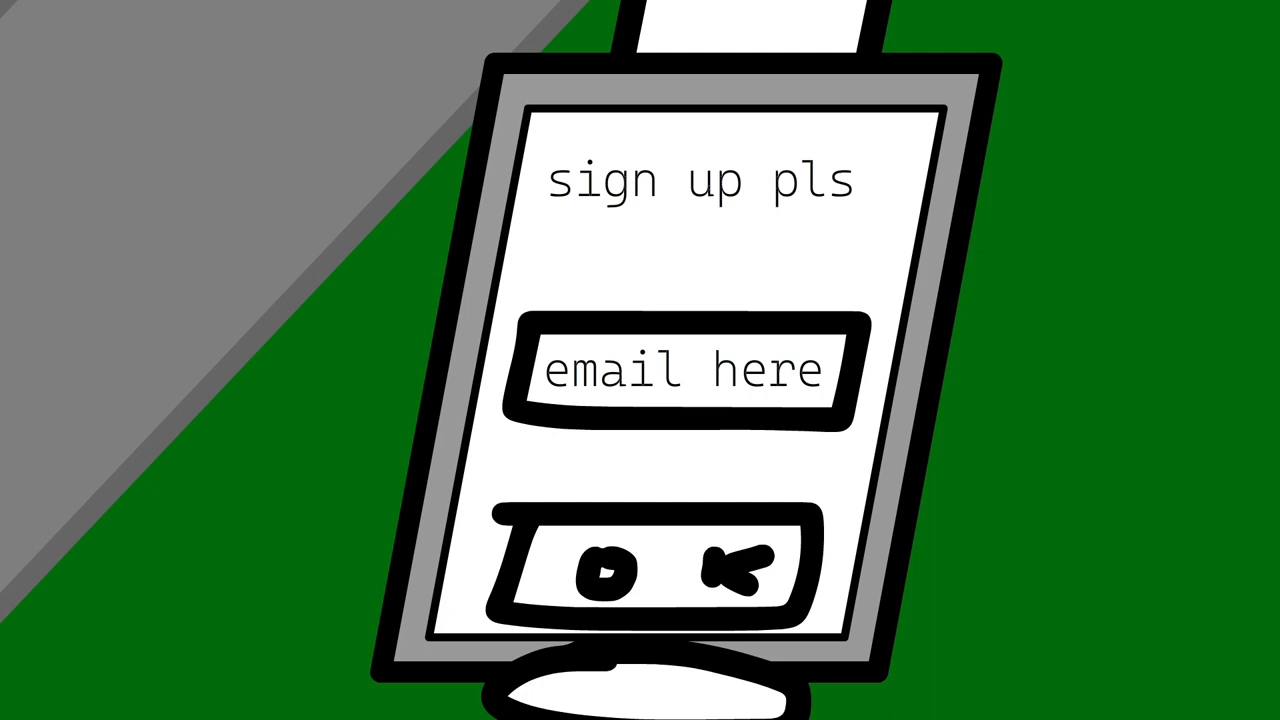